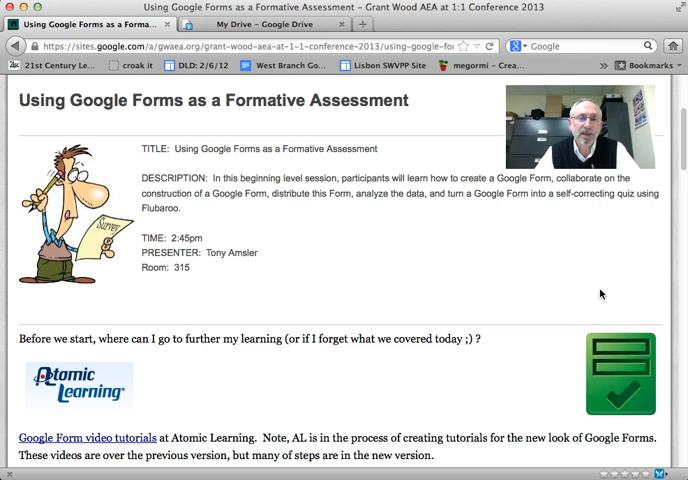
Switch to the 'My Drive – Google Drive' tab to see the forms list.
left_click(280, 24)
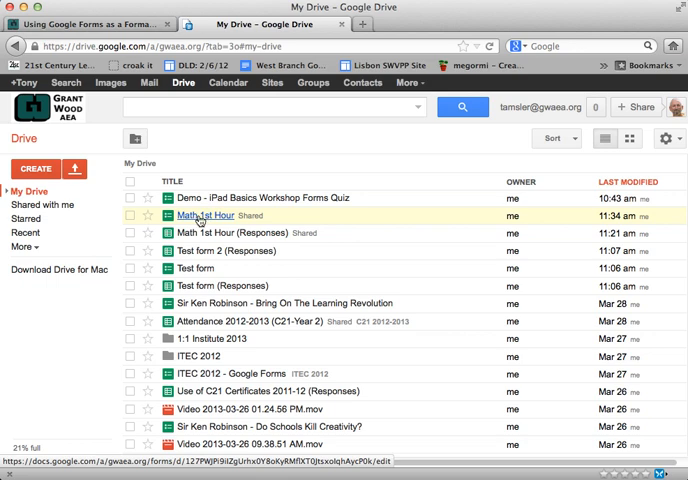
Open the 'Math 1st Hour' form from My Drive in the form editor.
left_click(198, 214)
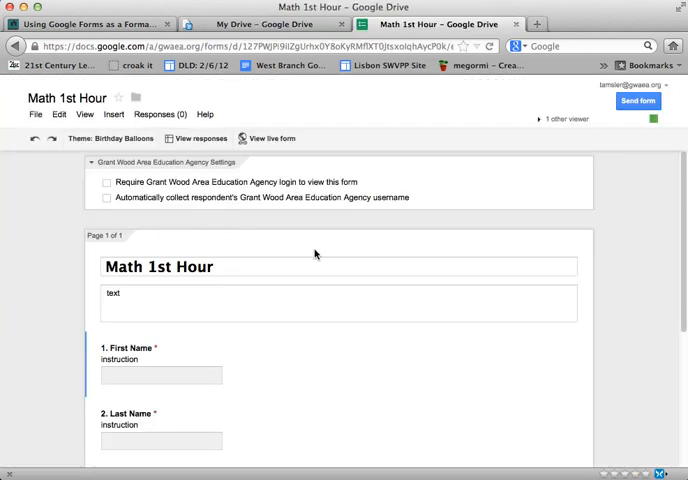
left_click(340, 266)
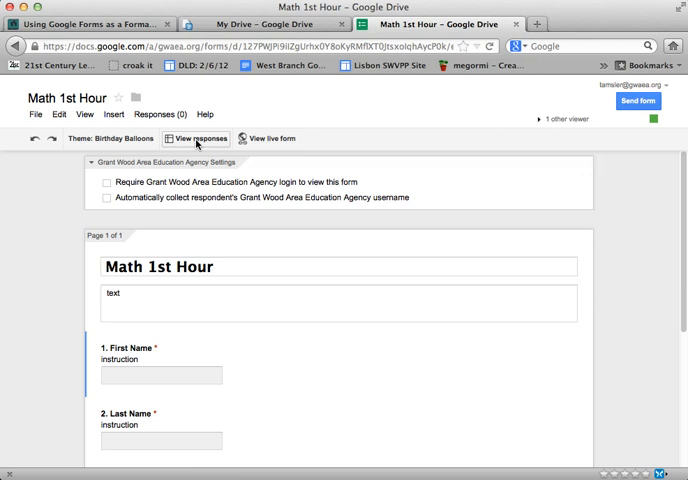
left_click(39, 114)
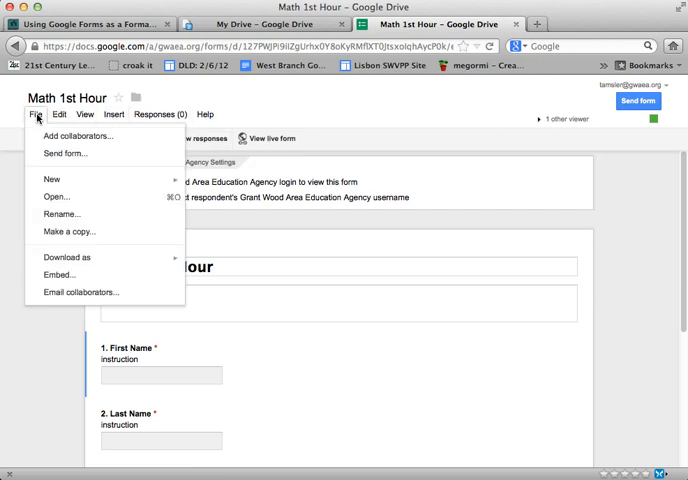
mouse_move(70, 232)
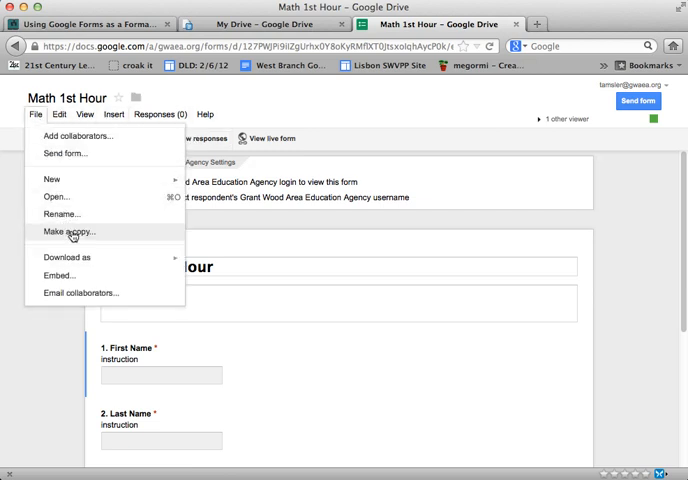
Make a copy of the form named 'Math 2nd Hour'.
left_click(67, 231)
type("Math 2nd Hour")
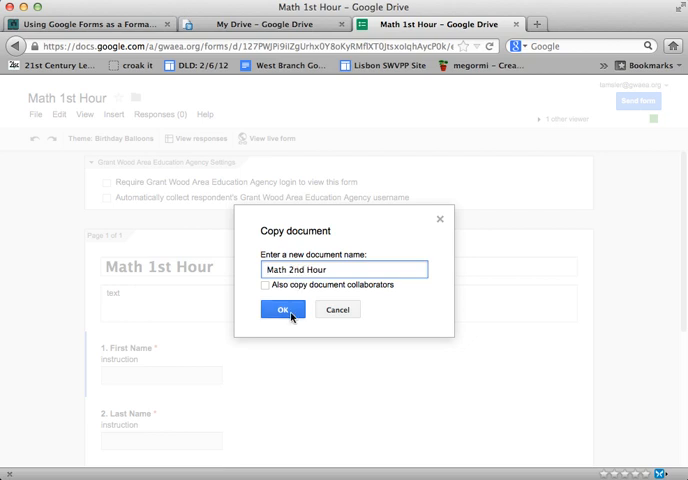
left_click(283, 309)
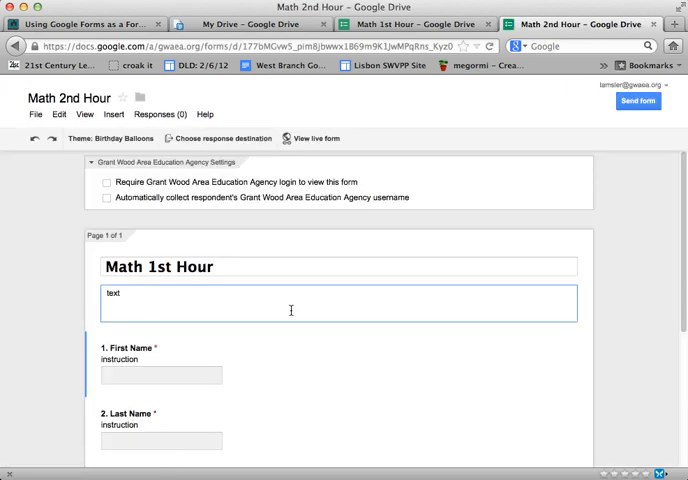
Retitle the copied form 'Math 2nd Hour' and preview the live form.
left_click(168, 267)
type("2n")
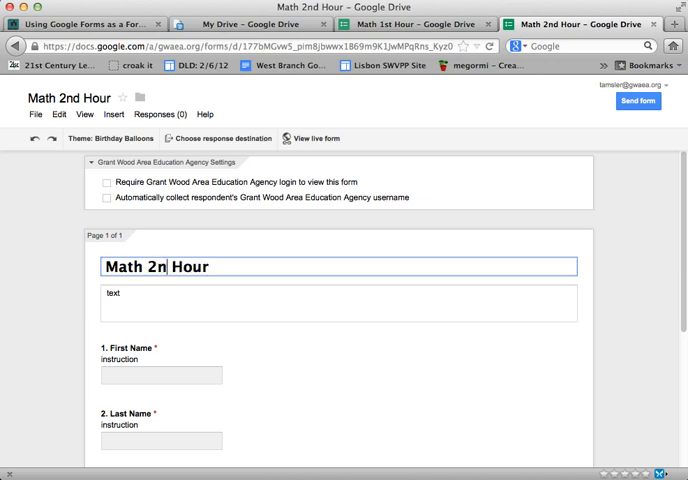
type("d")
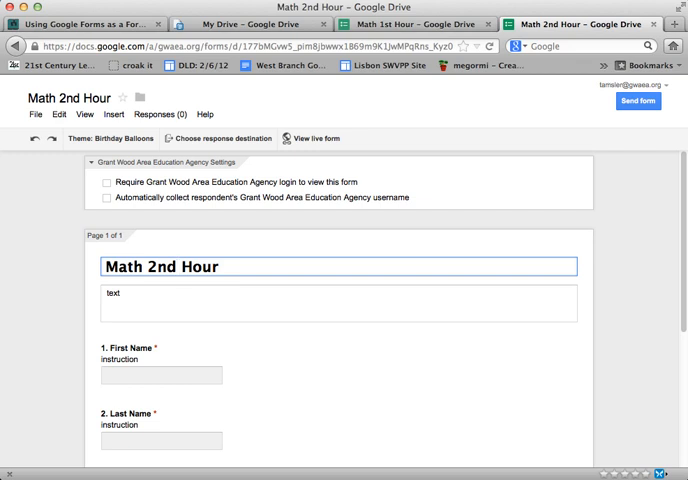
left_click(314, 138)
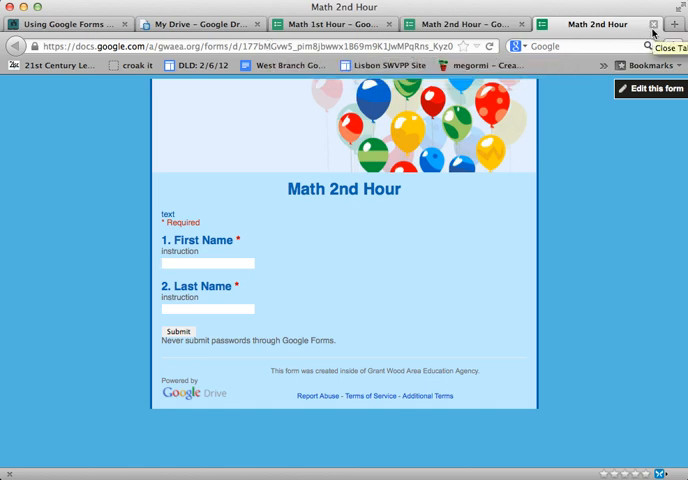
left_click(650, 88)
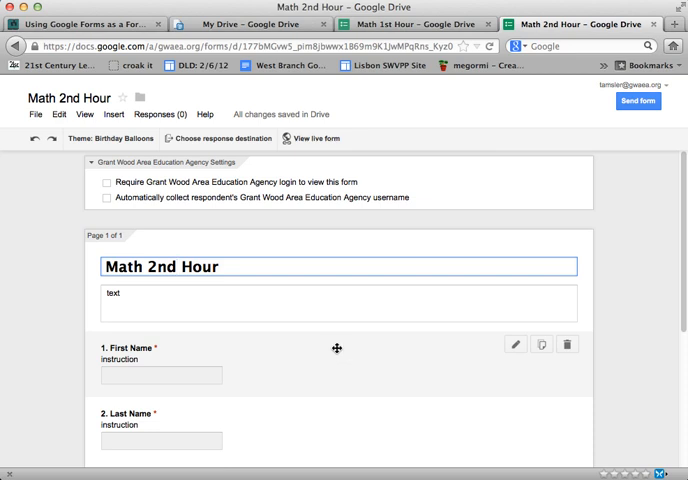
mouse_move(235, 126)
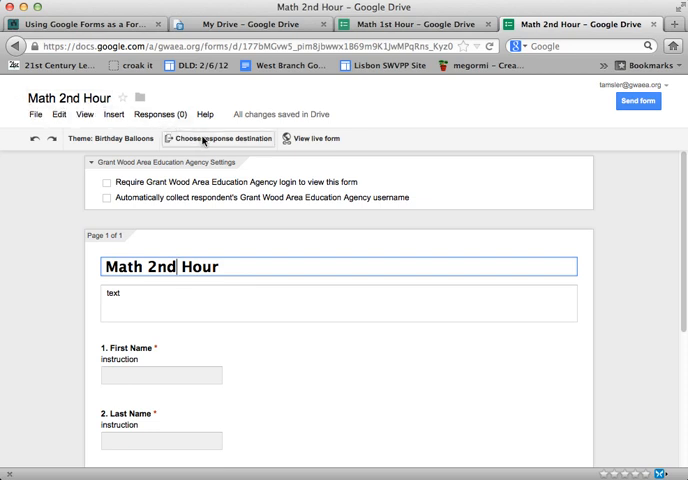
Send responses to a new 'Math 2nd Hour (Responses)' spreadsheet, then return to My Drive.
left_click(205, 138)
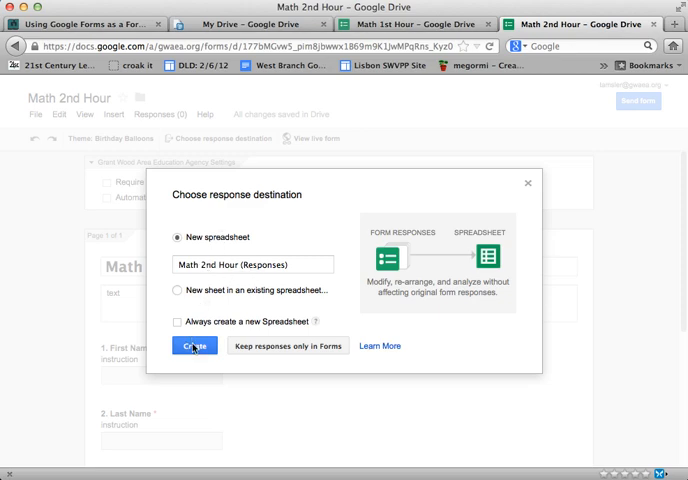
left_click(195, 345)
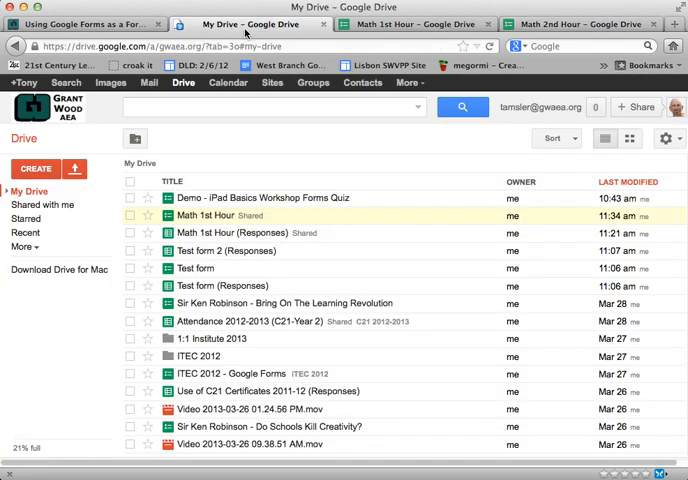
left_click(197, 268)
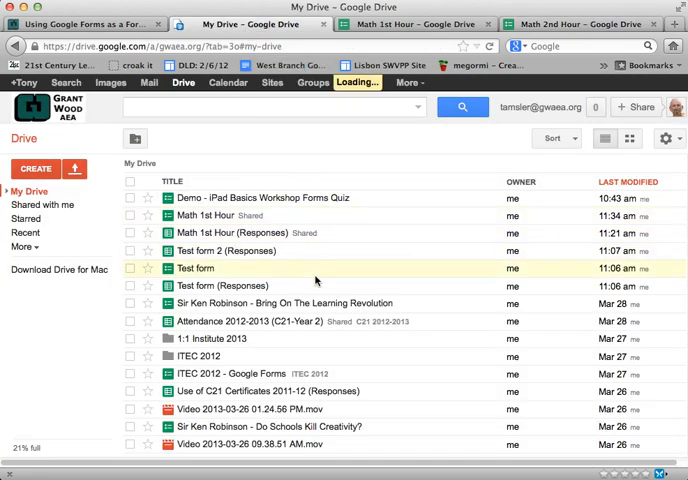